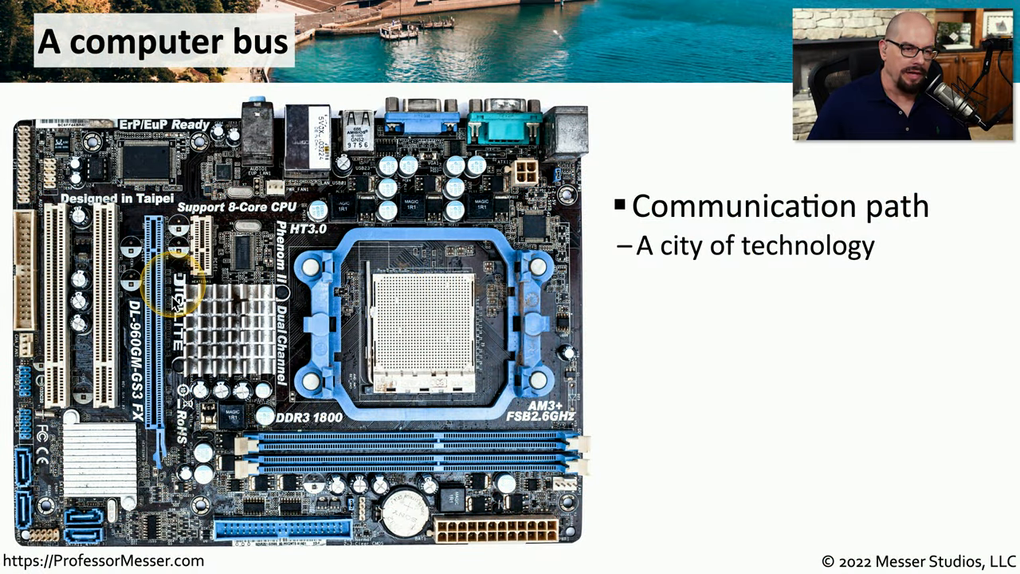
mouse_move(459, 322)
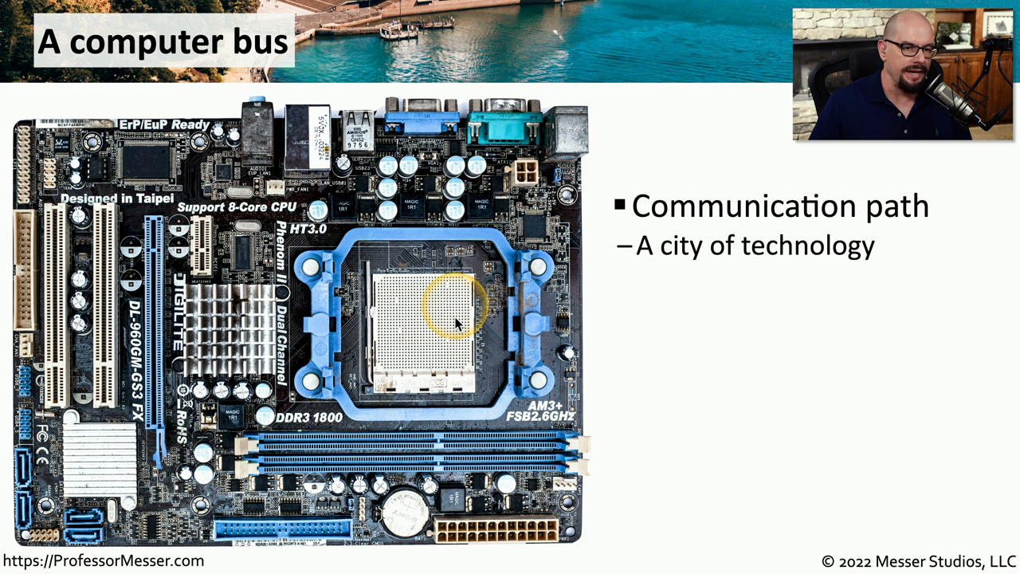
mouse_move(510, 446)
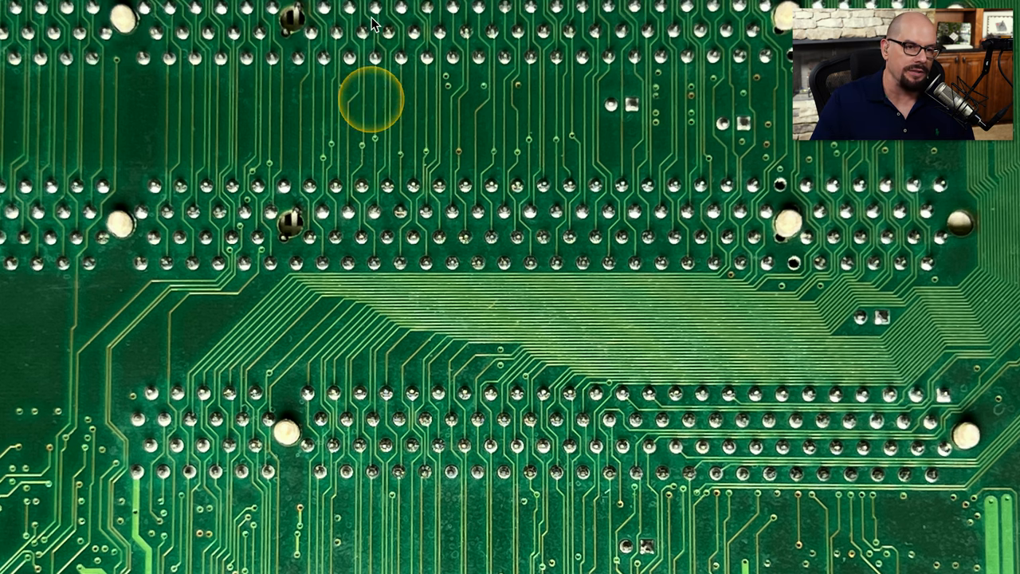
mouse_move(372, 201)
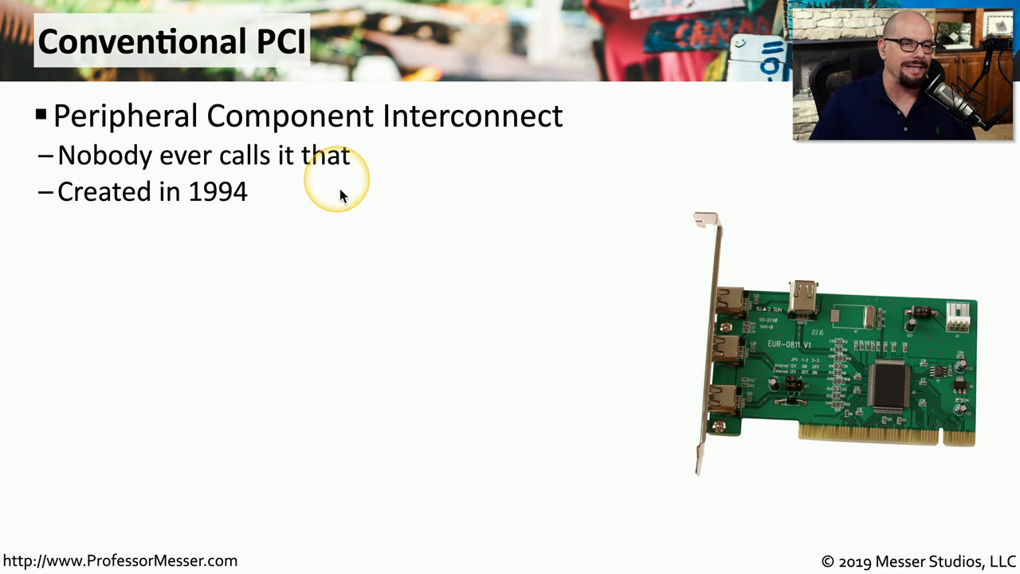
mouse_move(301, 135)
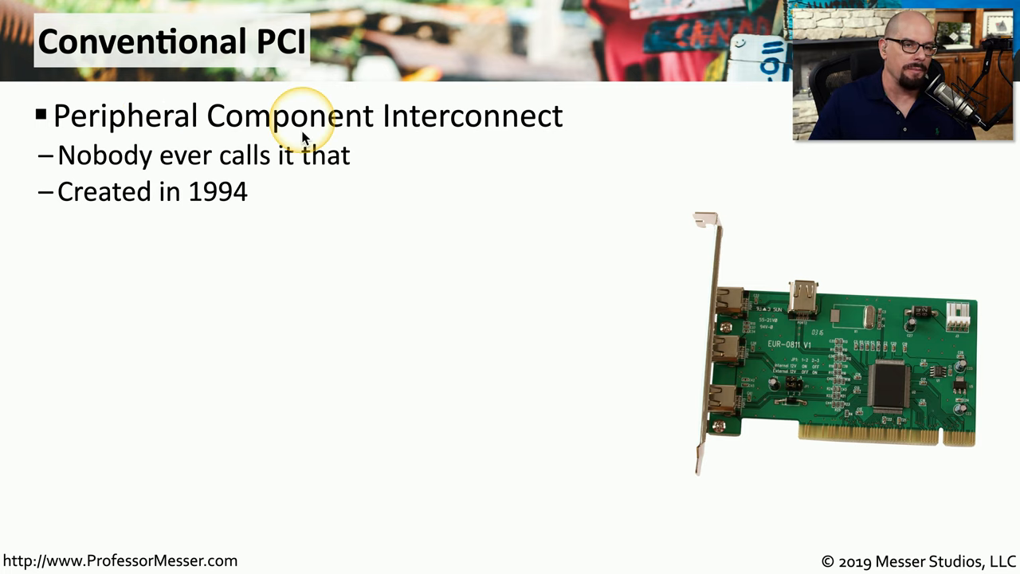
mouse_move(475, 153)
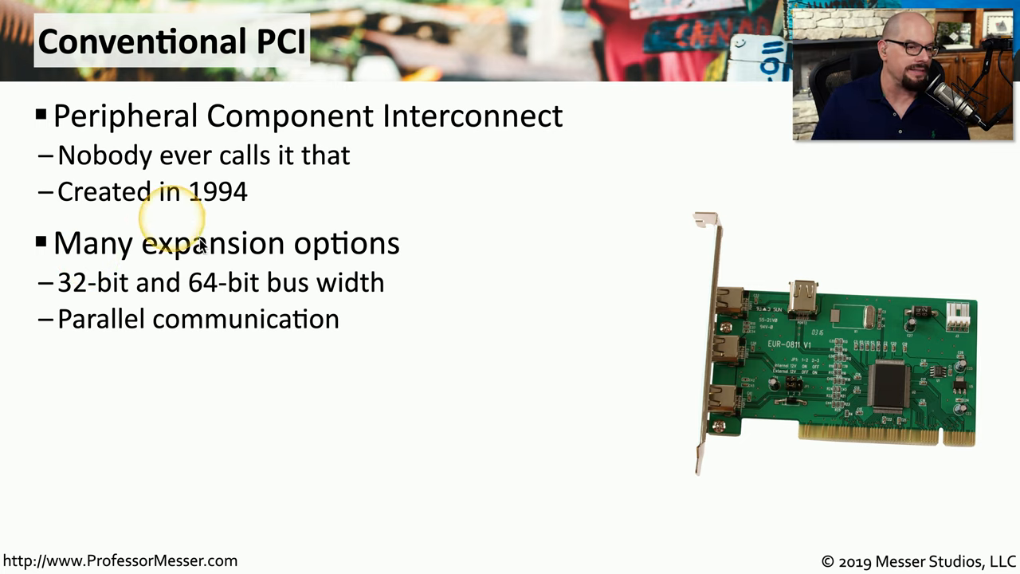
mouse_move(226, 295)
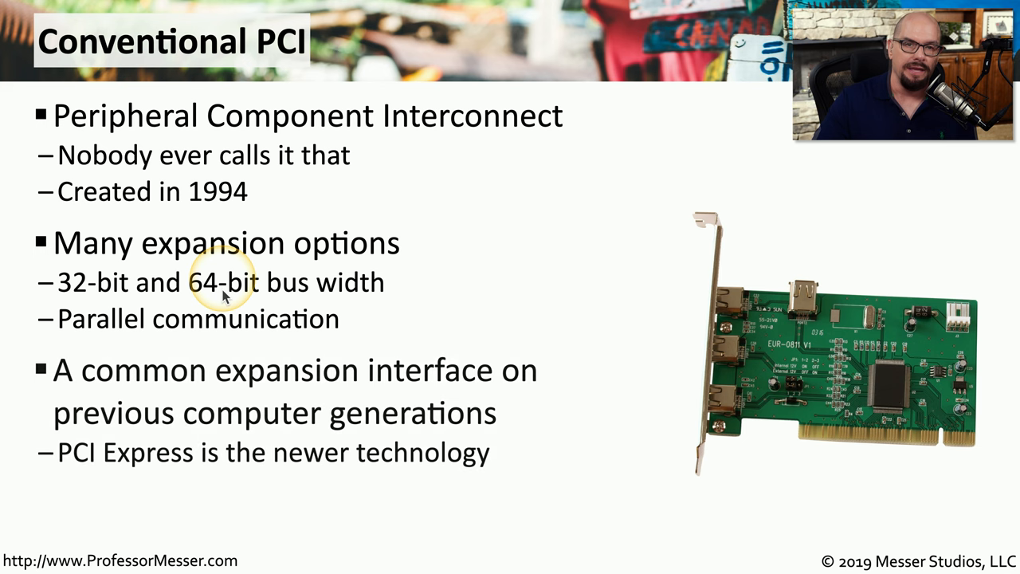
mouse_move(225, 293)
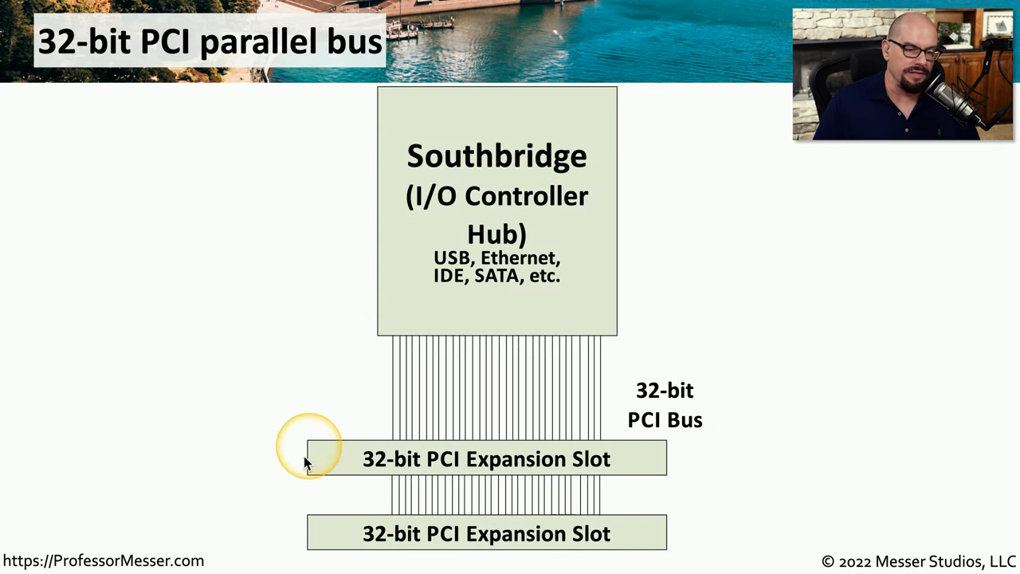
mouse_move(550, 513)
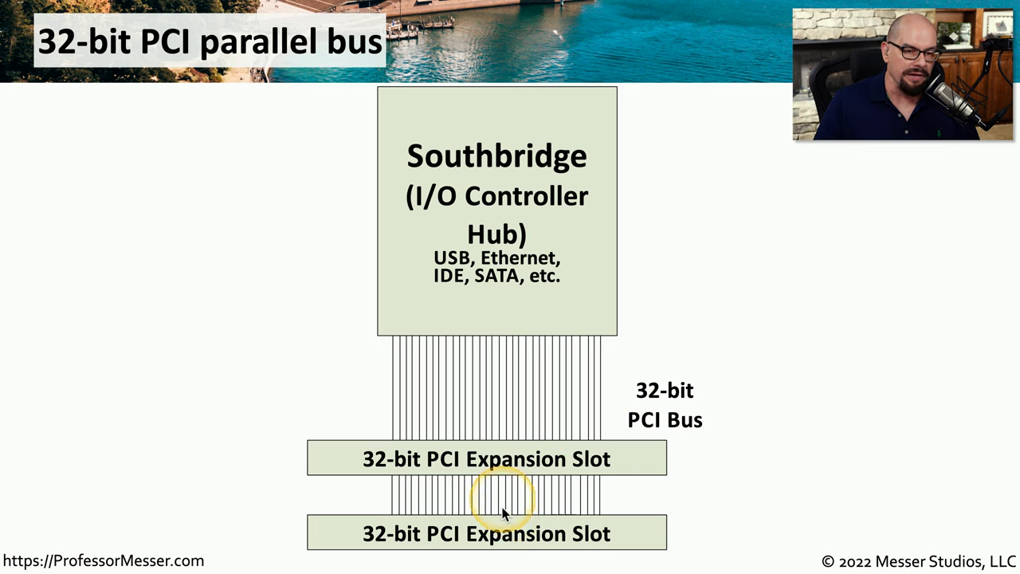
mouse_move(494, 310)
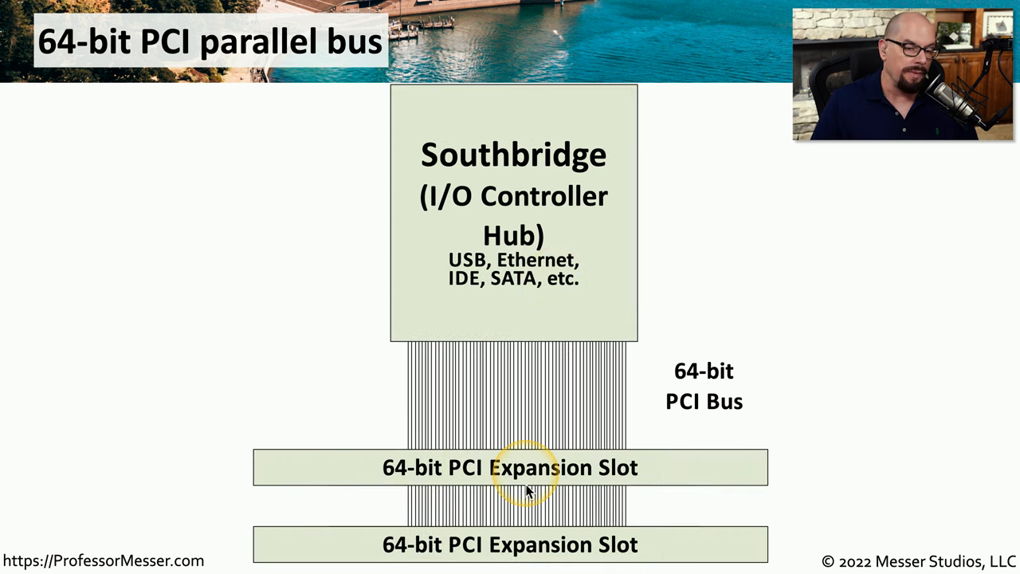
mouse_move(513, 421)
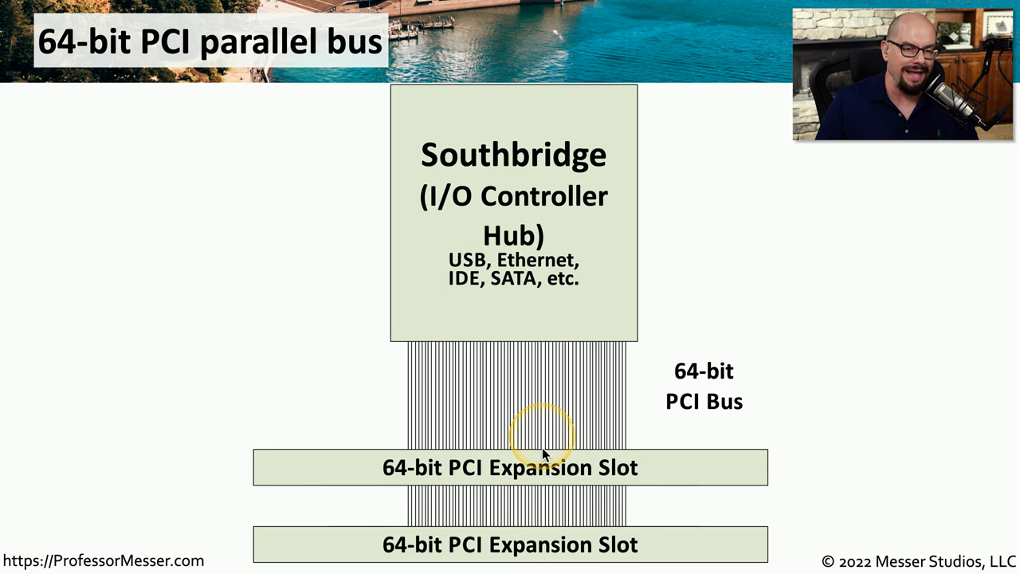
mouse_move(401, 484)
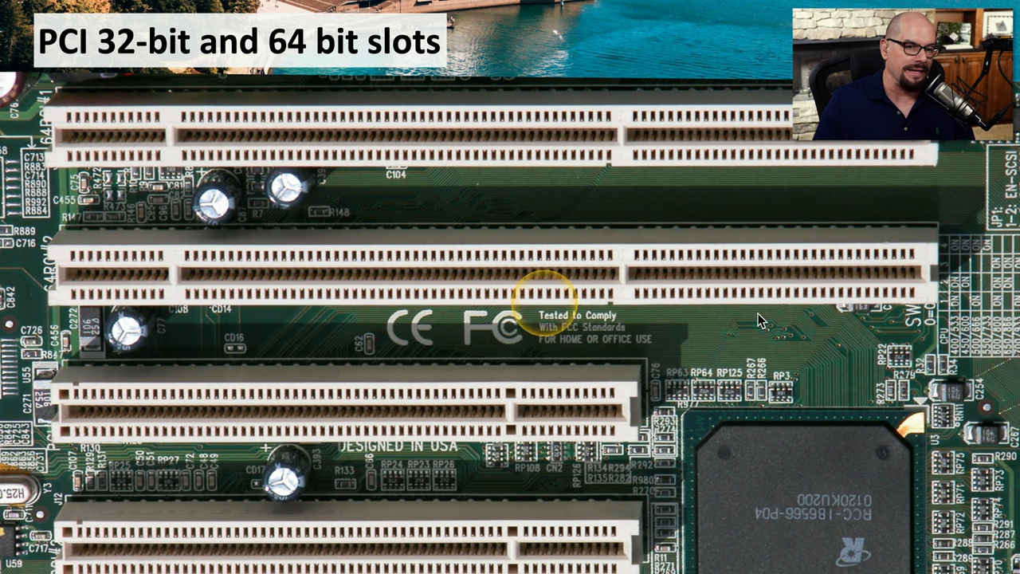
mouse_move(422, 430)
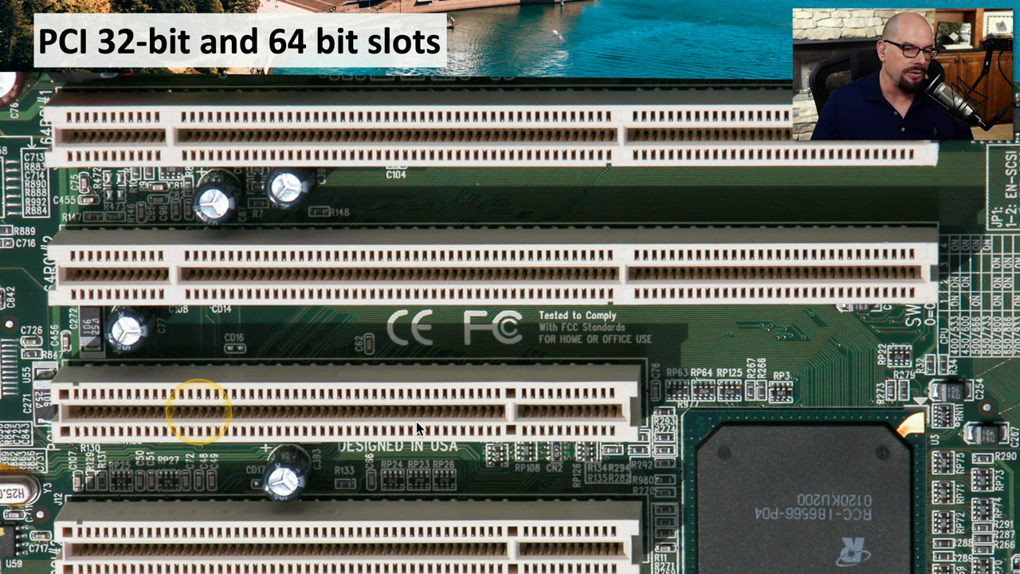
mouse_move(574, 545)
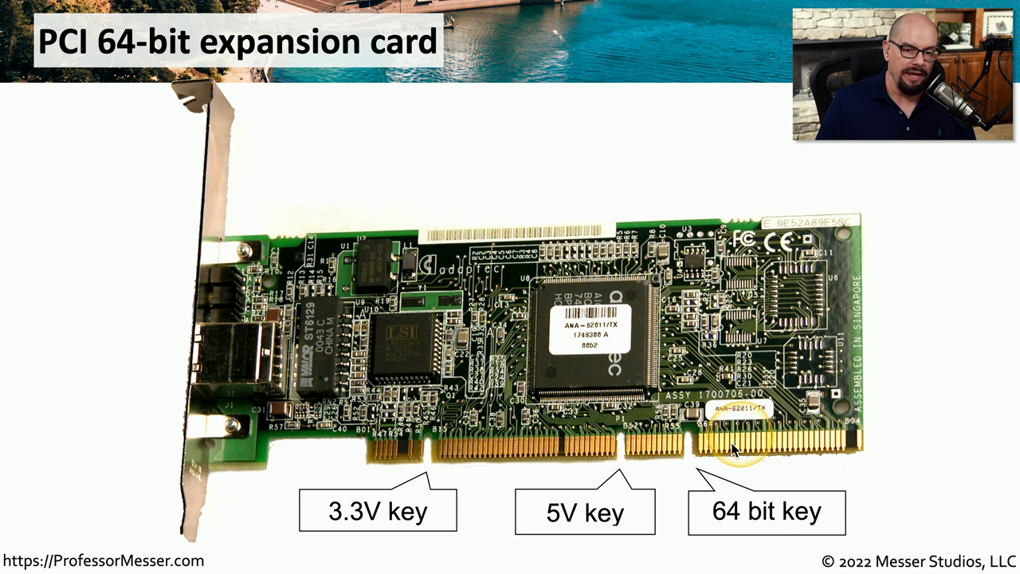
mouse_move(705, 446)
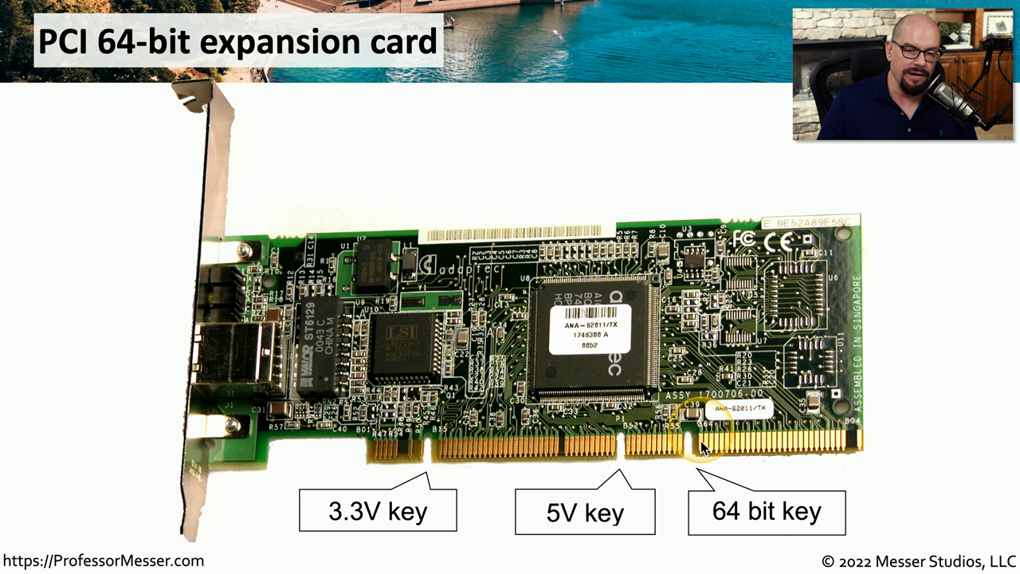
mouse_move(873, 549)
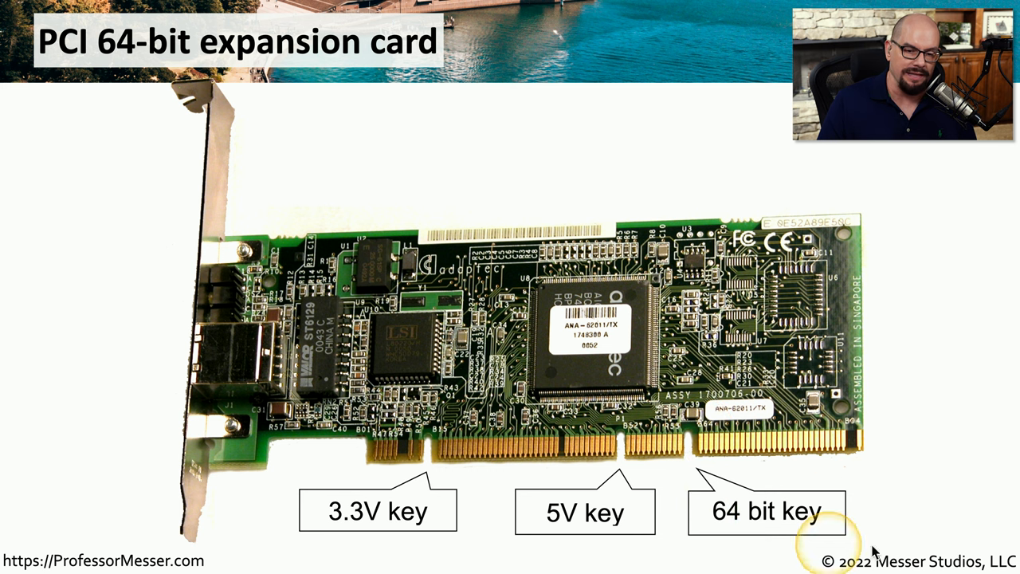
mouse_move(873, 445)
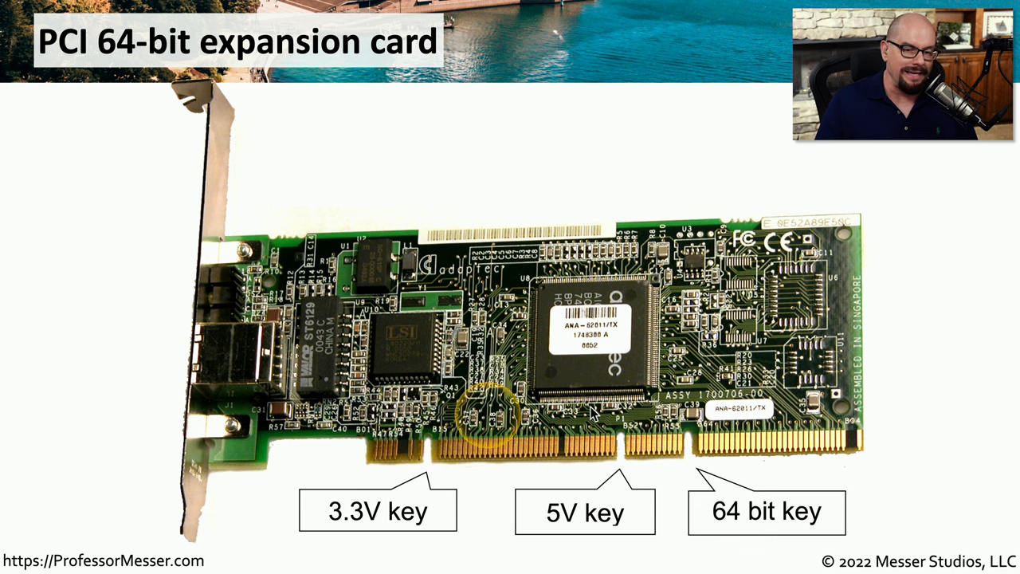
mouse_move(366, 532)
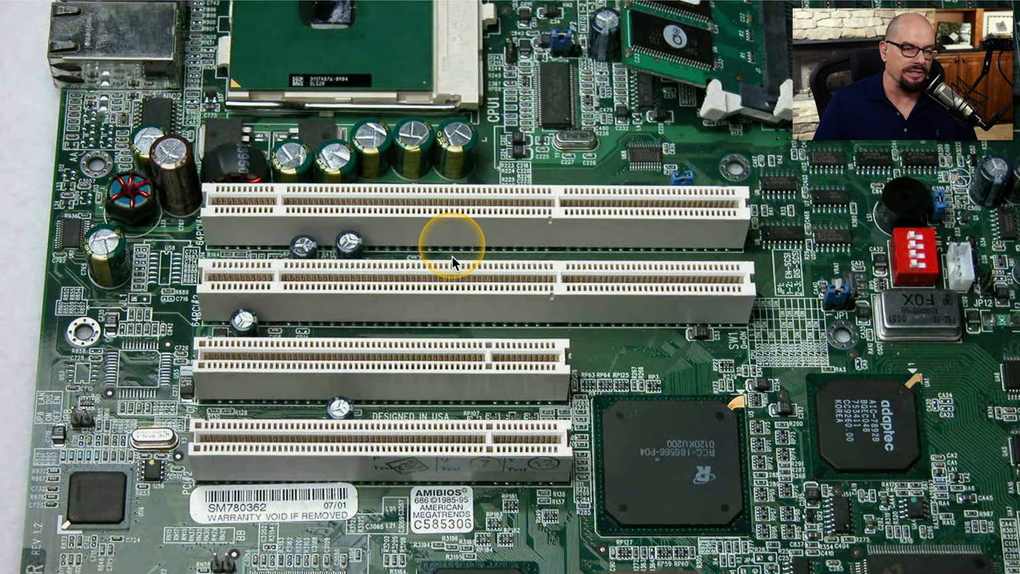
mouse_move(279, 211)
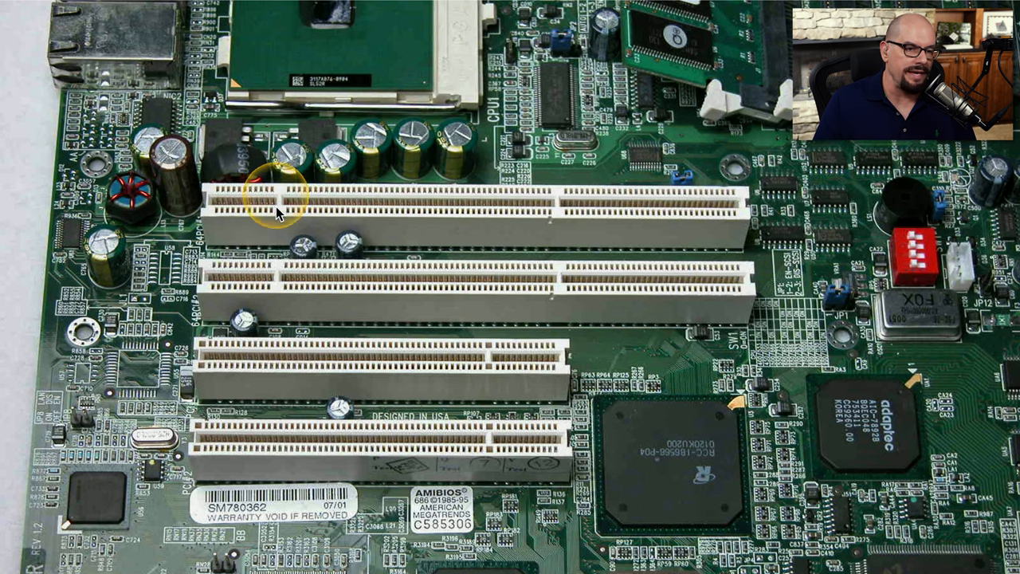
mouse_move(549, 239)
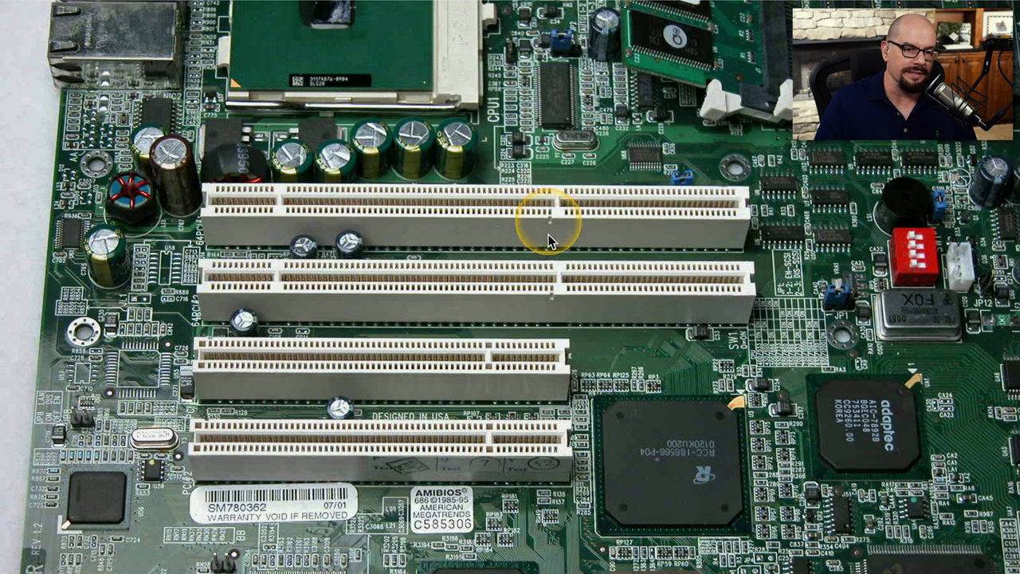
mouse_move(548, 271)
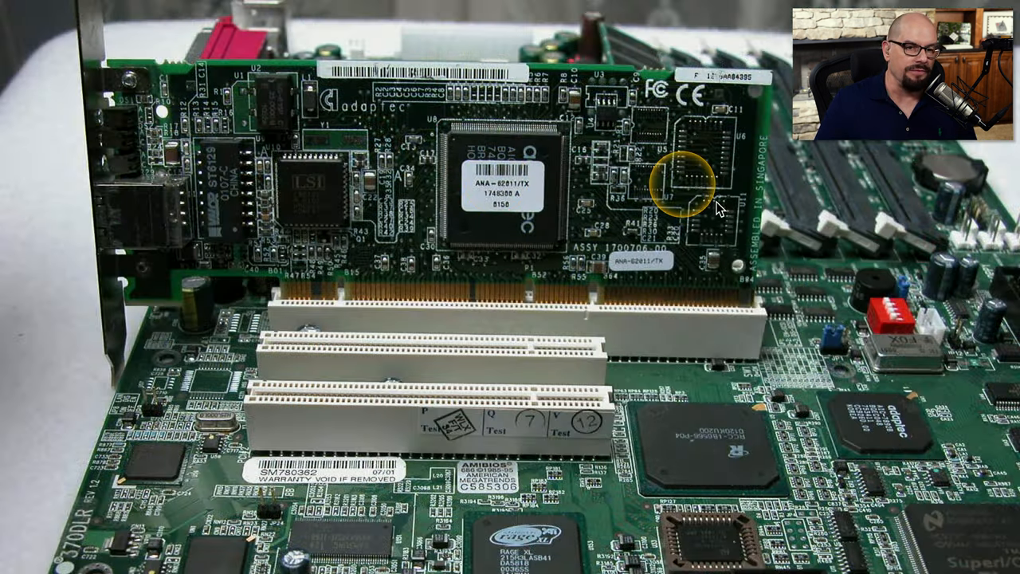
mouse_move(668, 206)
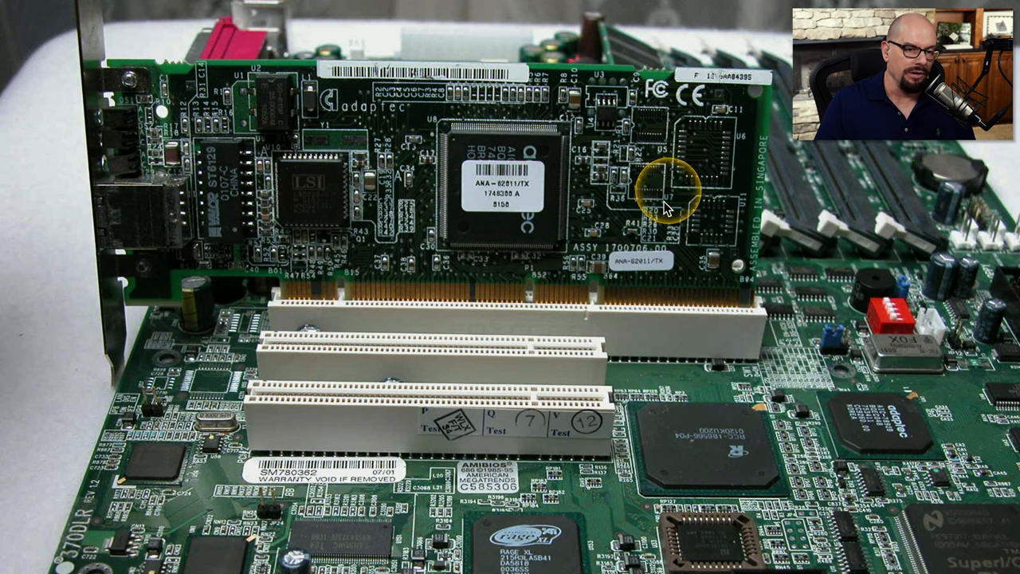
mouse_move(274, 207)
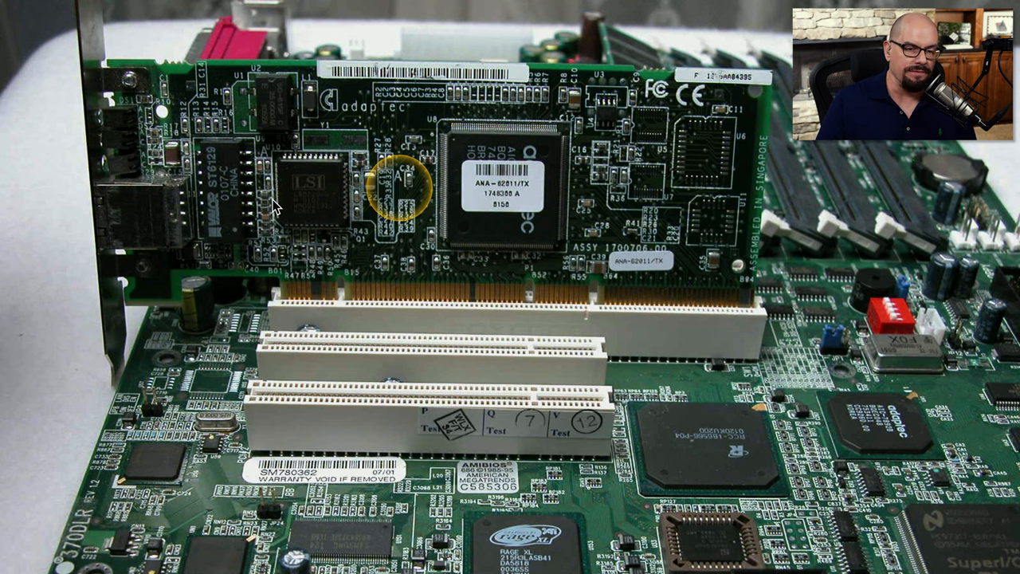
mouse_move(598, 296)
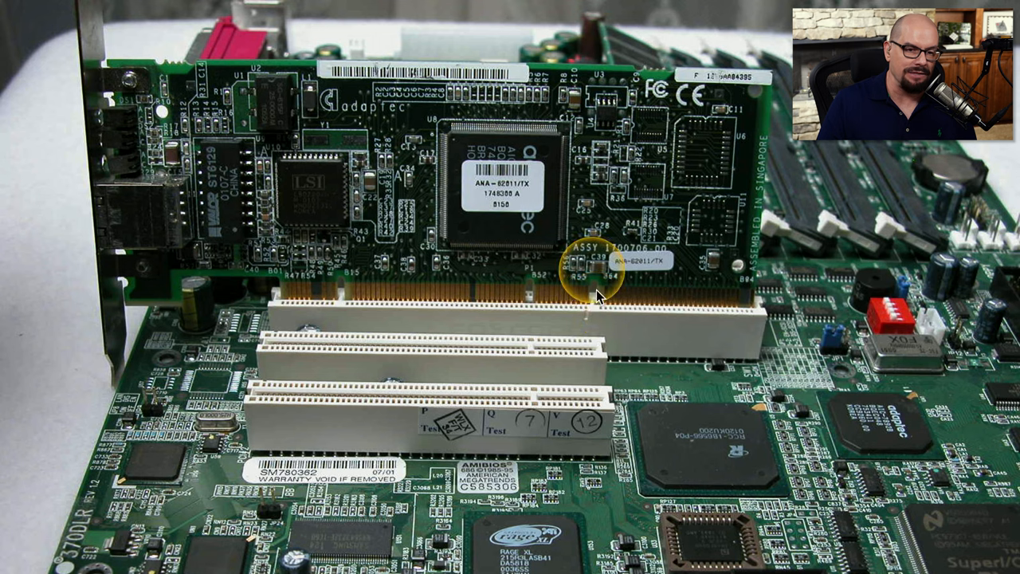
mouse_move(733, 306)
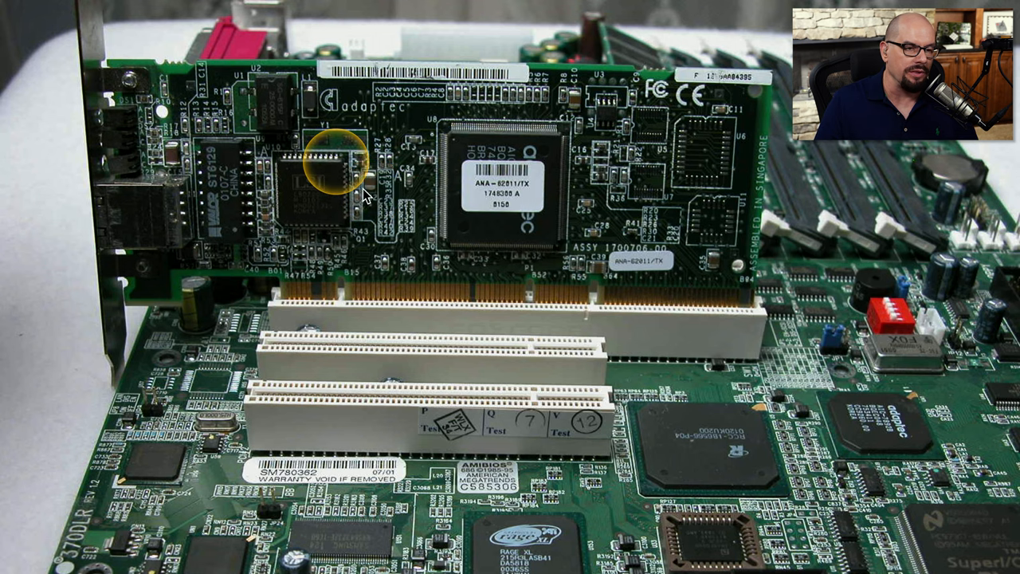
mouse_move(338, 327)
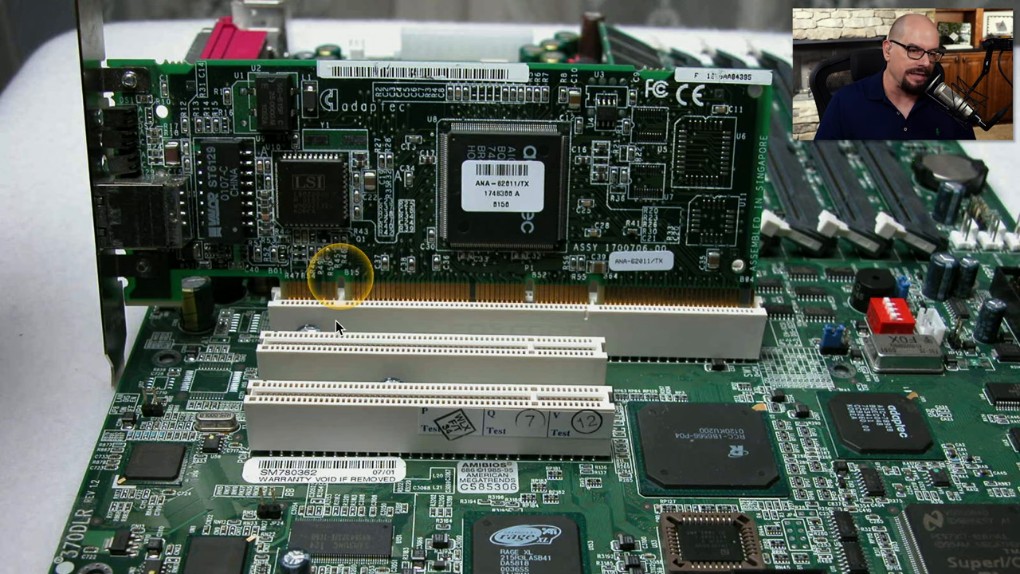
mouse_move(341, 309)
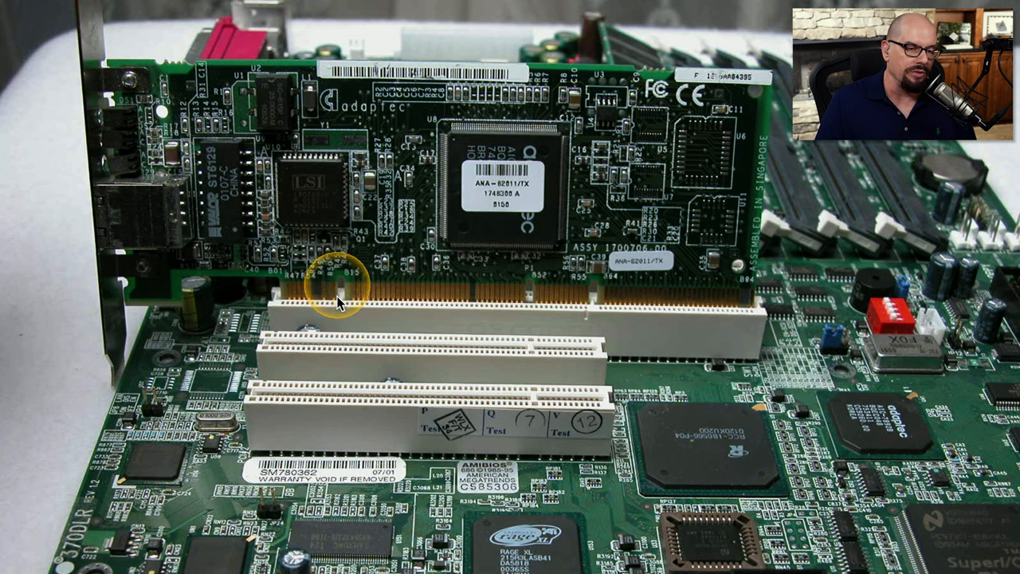
mouse_move(538, 207)
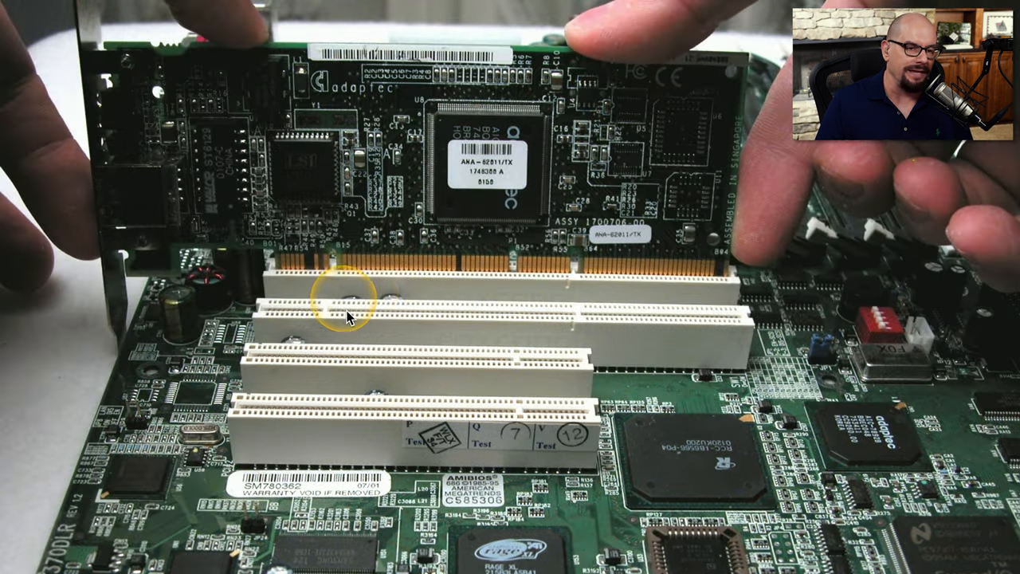
mouse_move(605, 296)
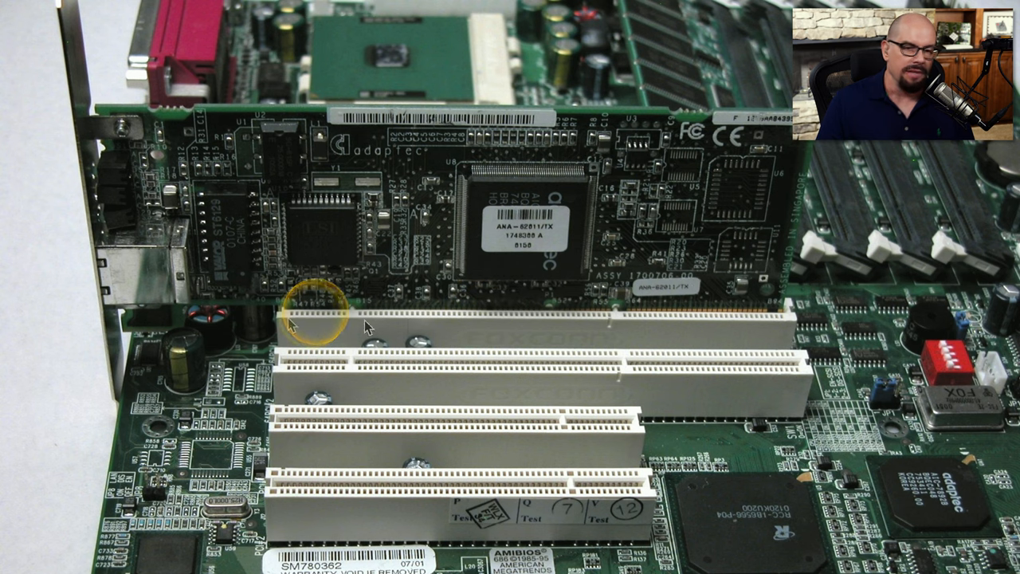
mouse_move(369, 321)
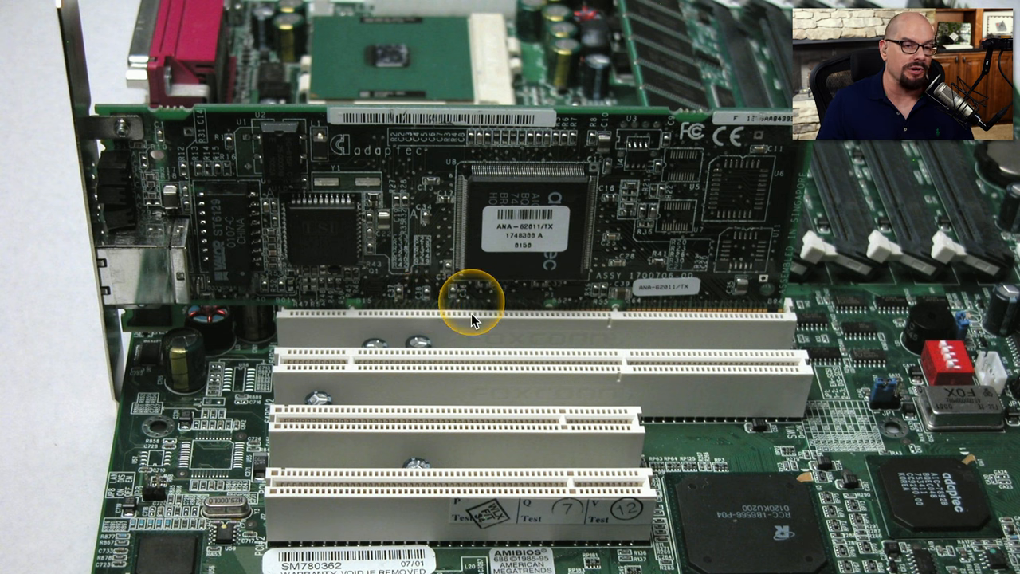
mouse_move(77, 31)
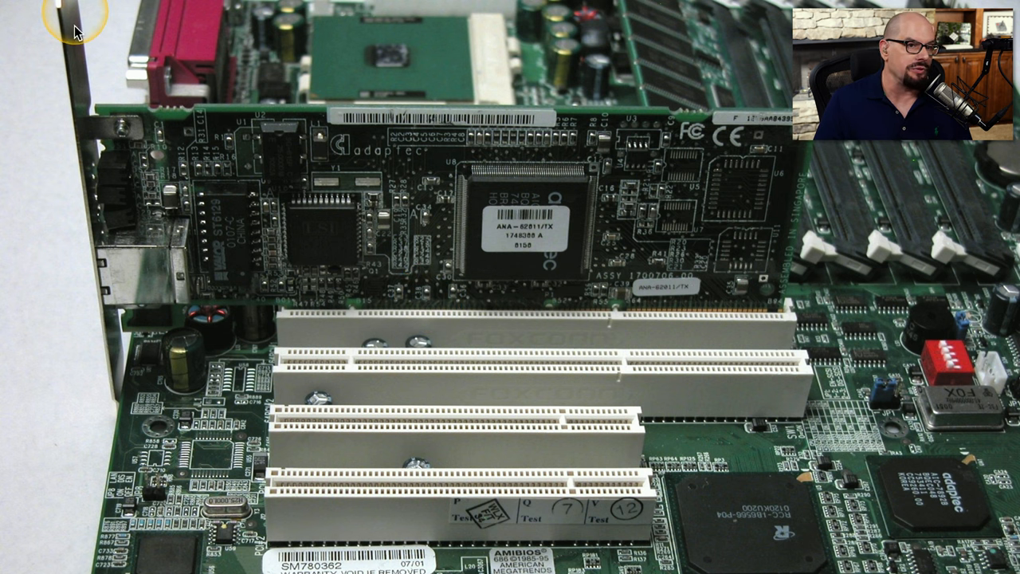
mouse_move(70, 10)
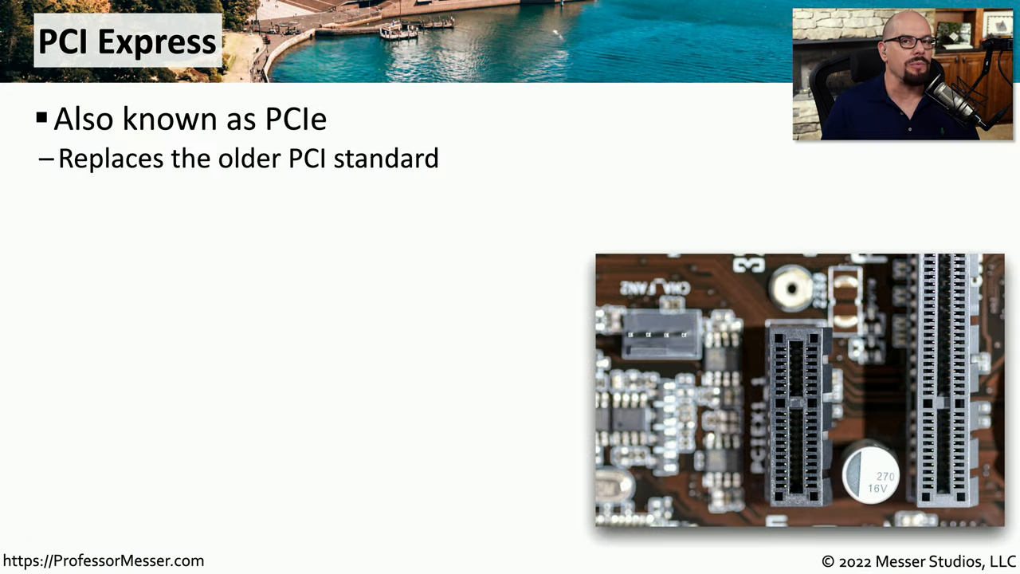
mouse_move(456, 162)
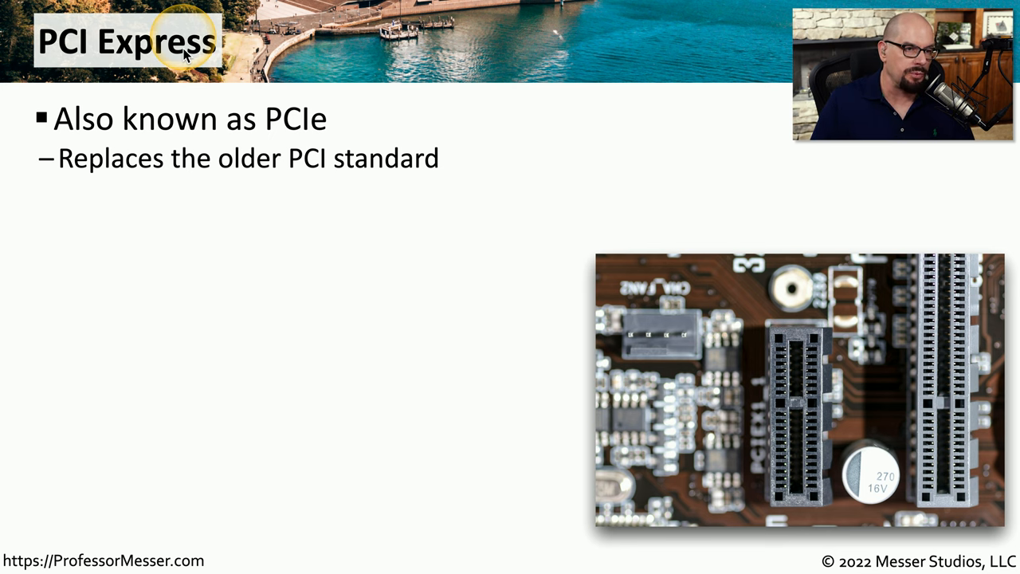
mouse_move(296, 130)
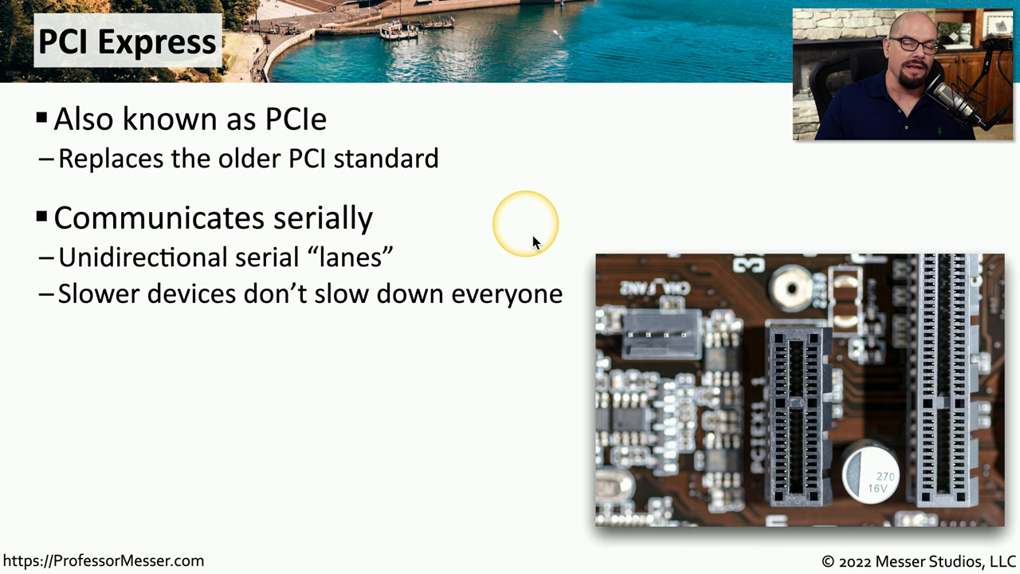
mouse_move(318, 274)
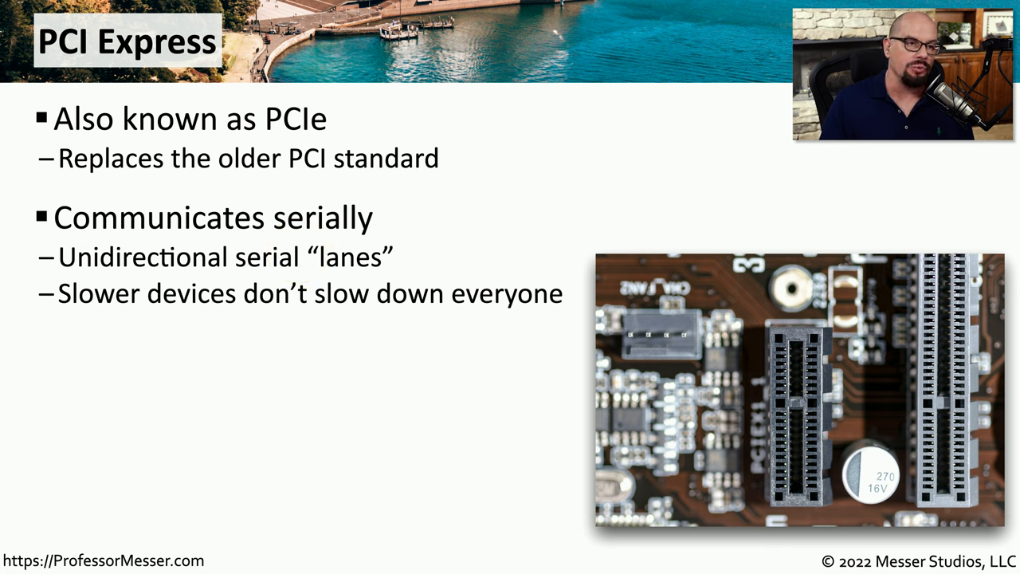
mouse_move(391, 274)
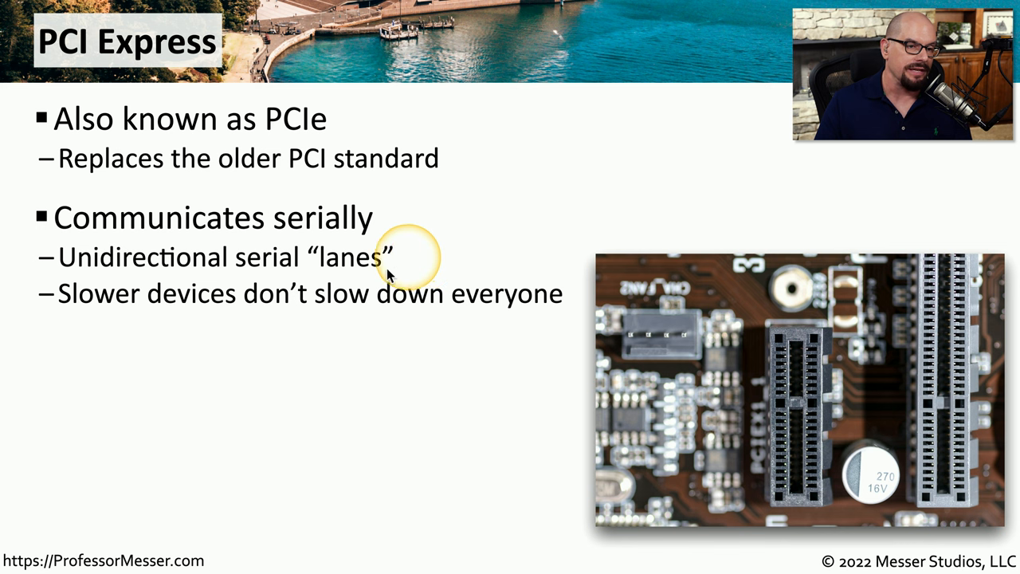
mouse_move(347, 274)
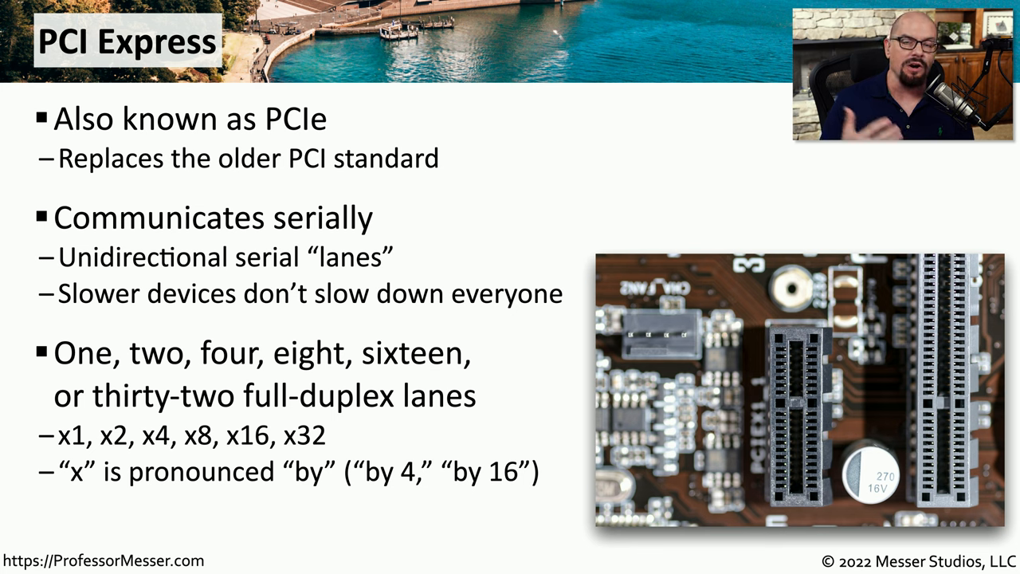
mouse_move(172, 398)
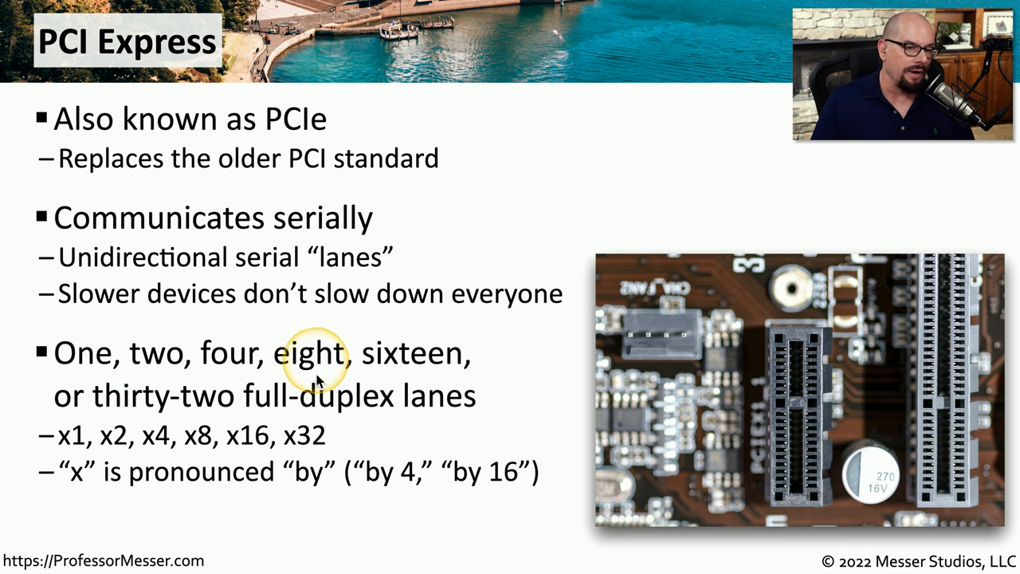
mouse_move(302, 406)
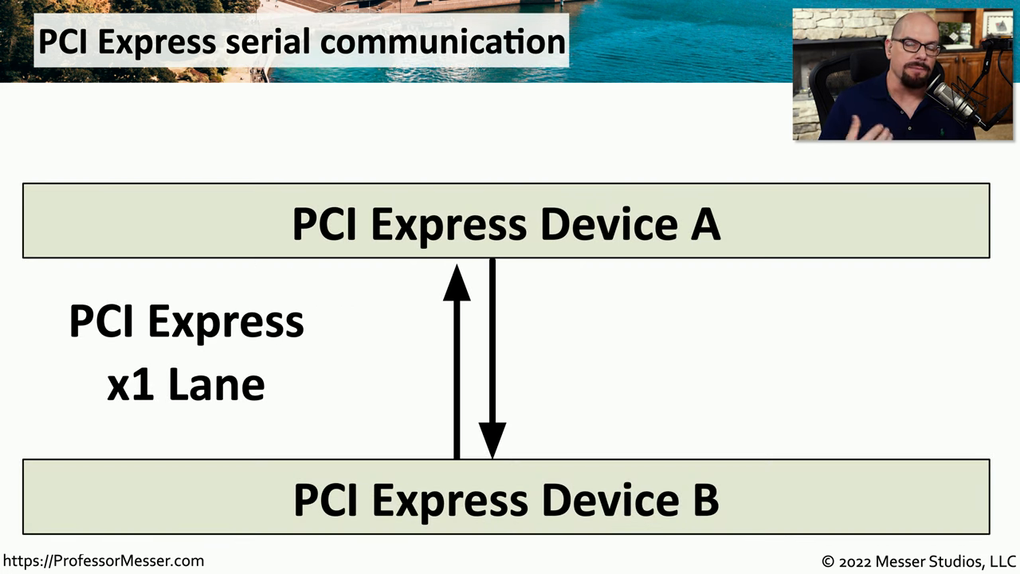
mouse_move(752, 297)
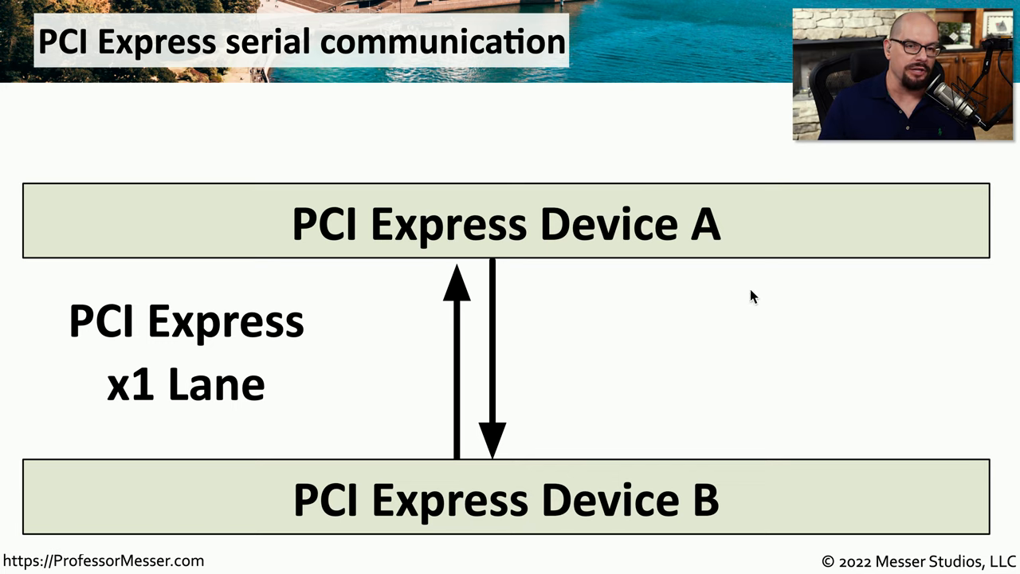
mouse_move(279, 338)
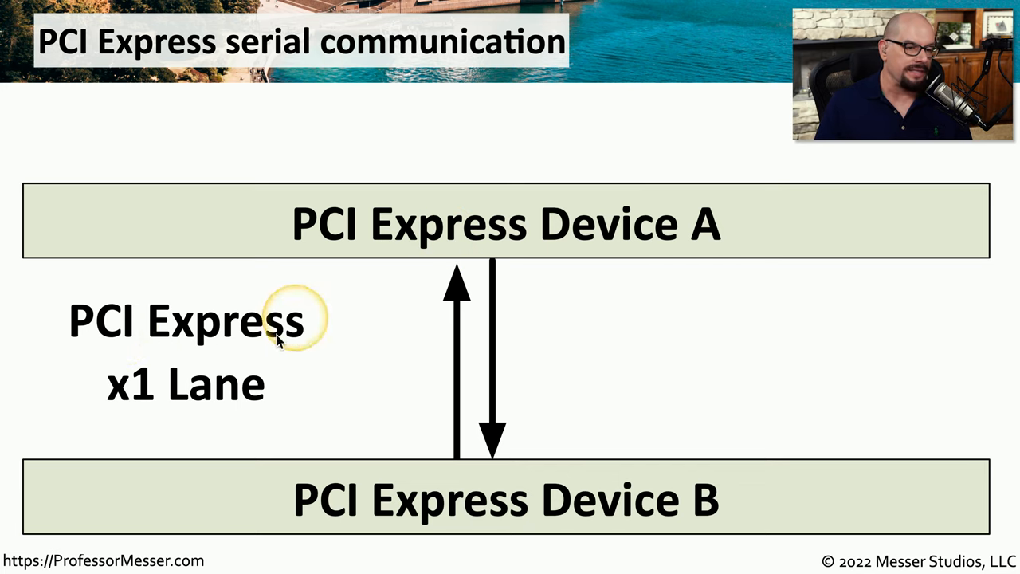
mouse_move(433, 255)
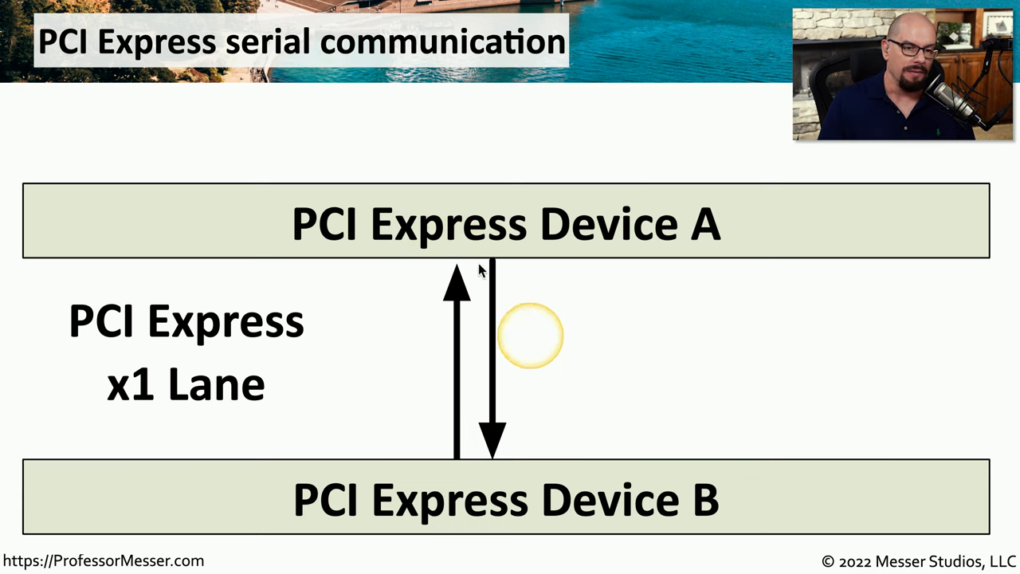
mouse_move(300, 348)
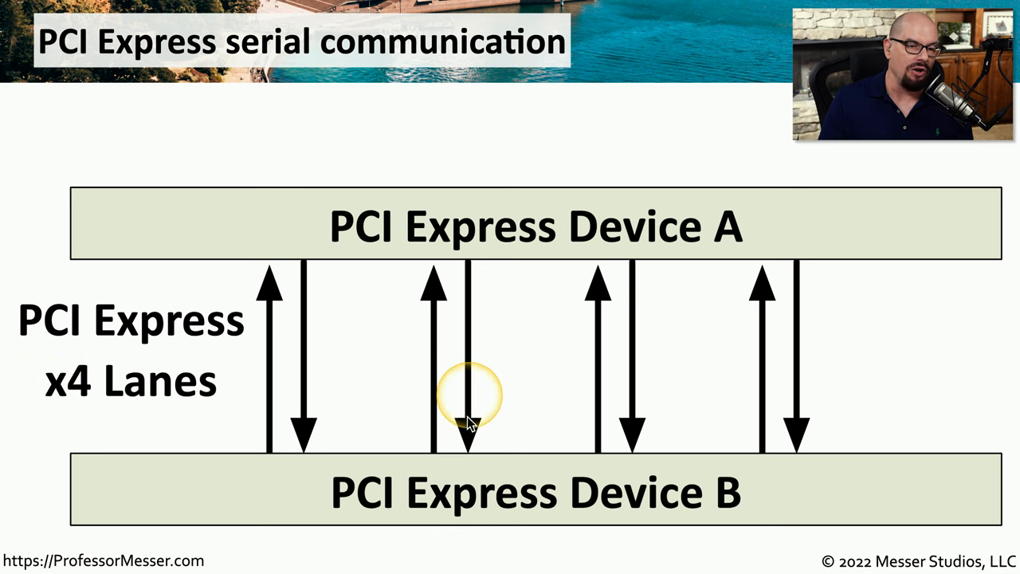
mouse_move(363, 263)
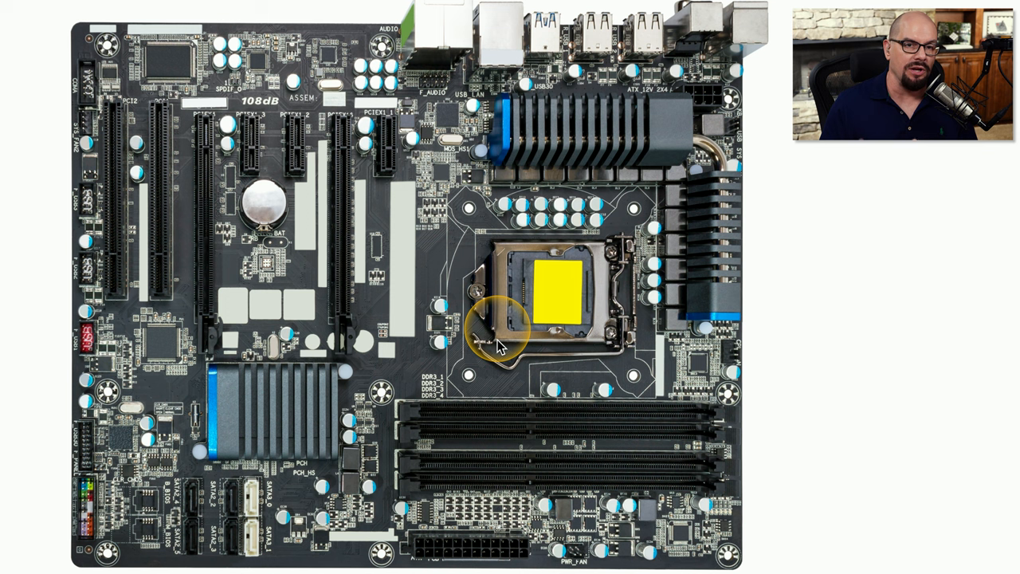
mouse_move(577, 311)
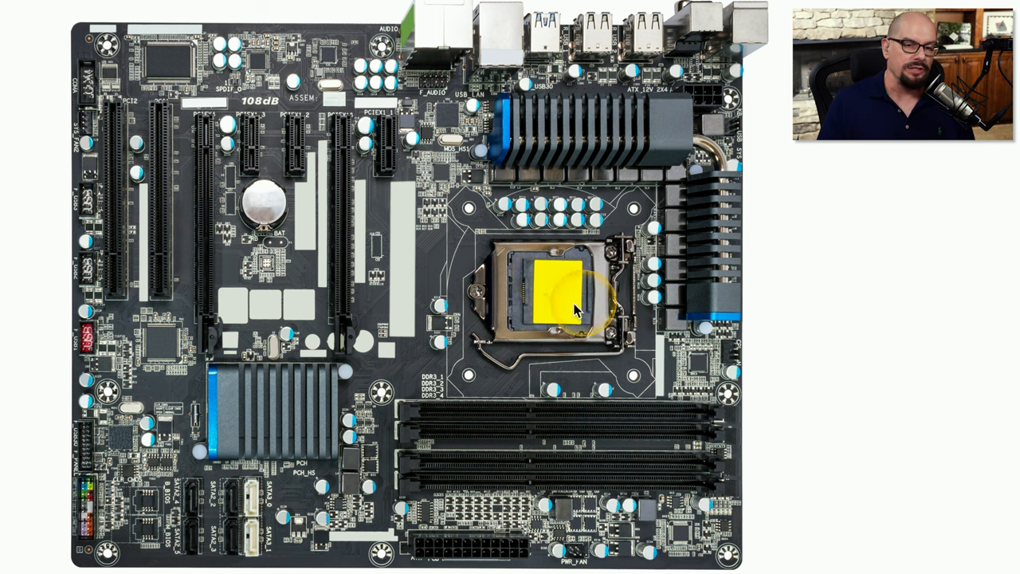
mouse_move(379, 223)
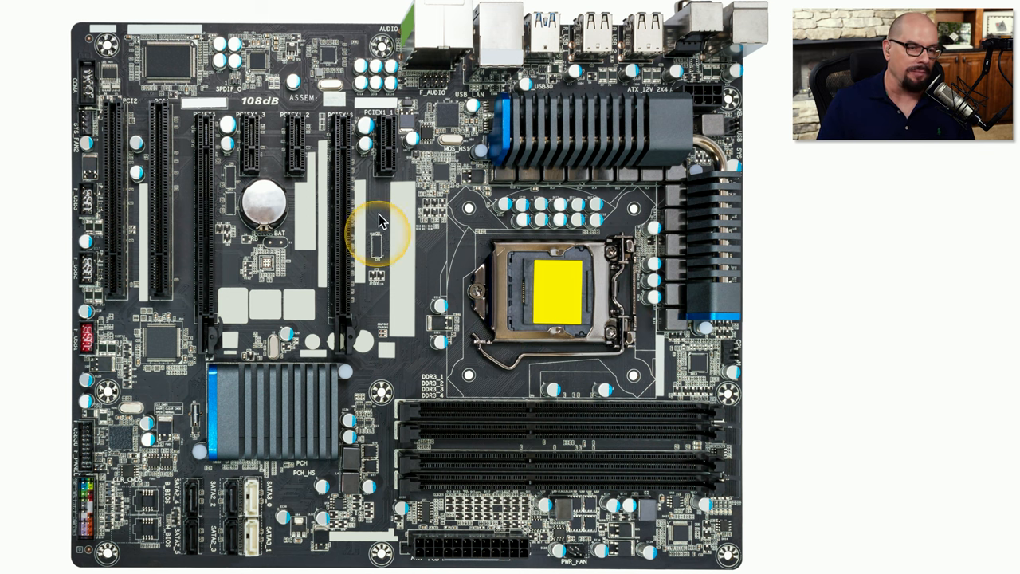
mouse_move(386, 172)
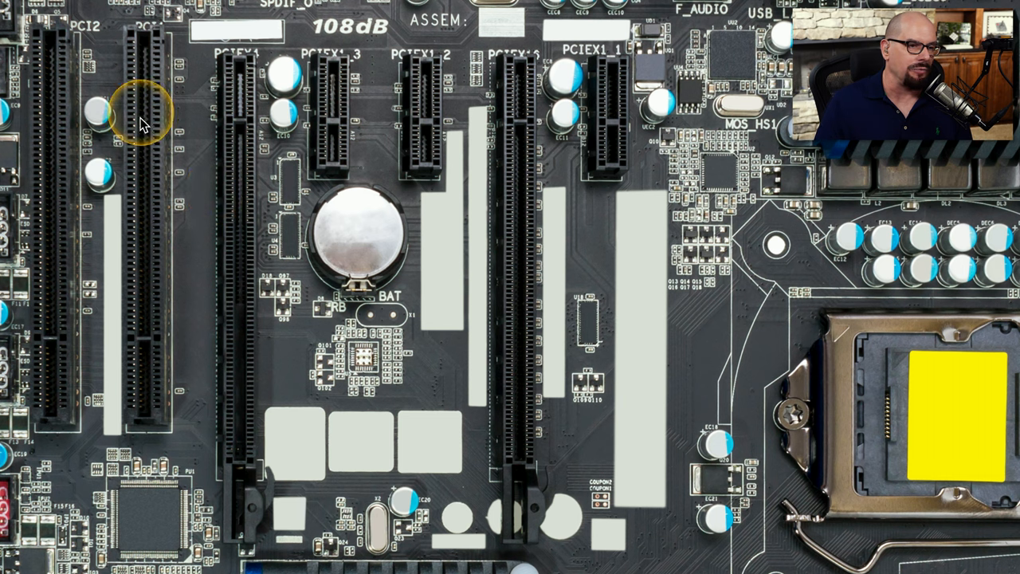
mouse_move(140, 423)
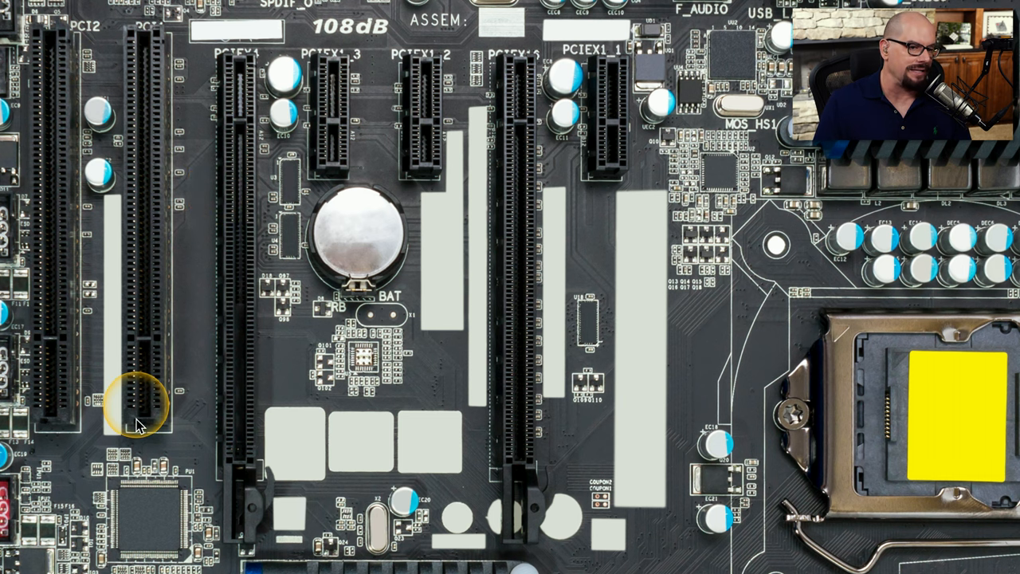
mouse_move(242, 88)
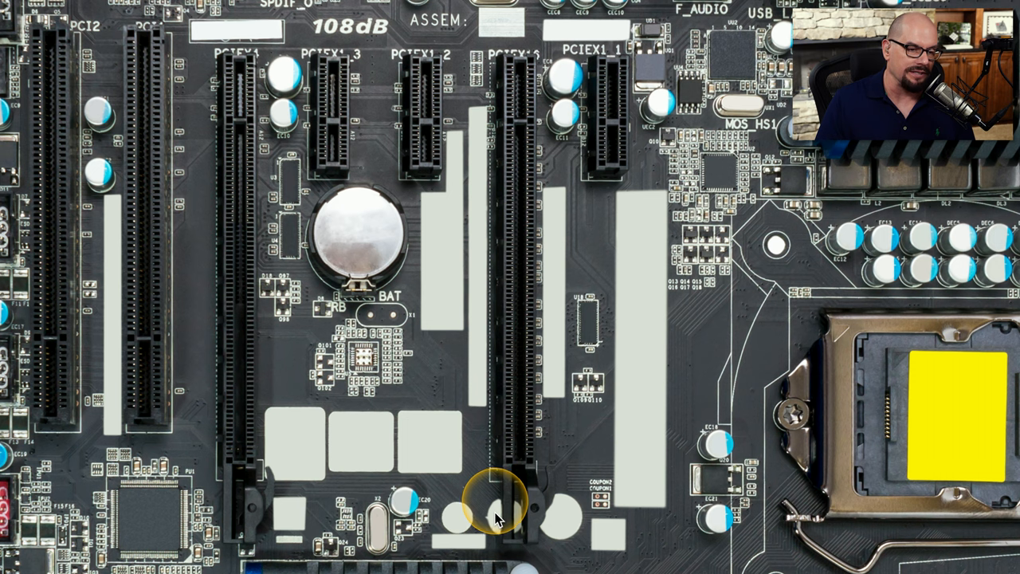
mouse_move(608, 76)
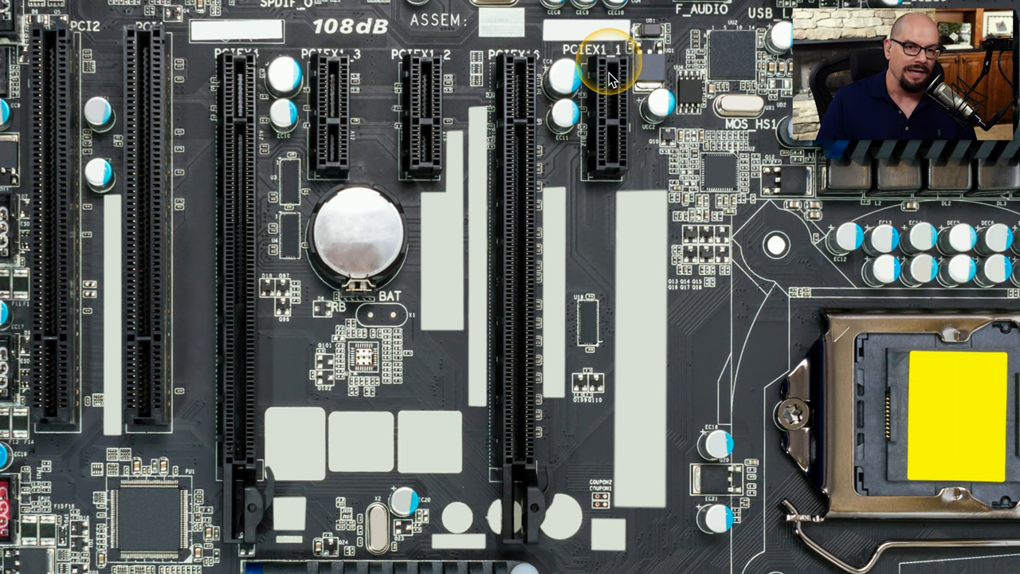
mouse_move(418, 88)
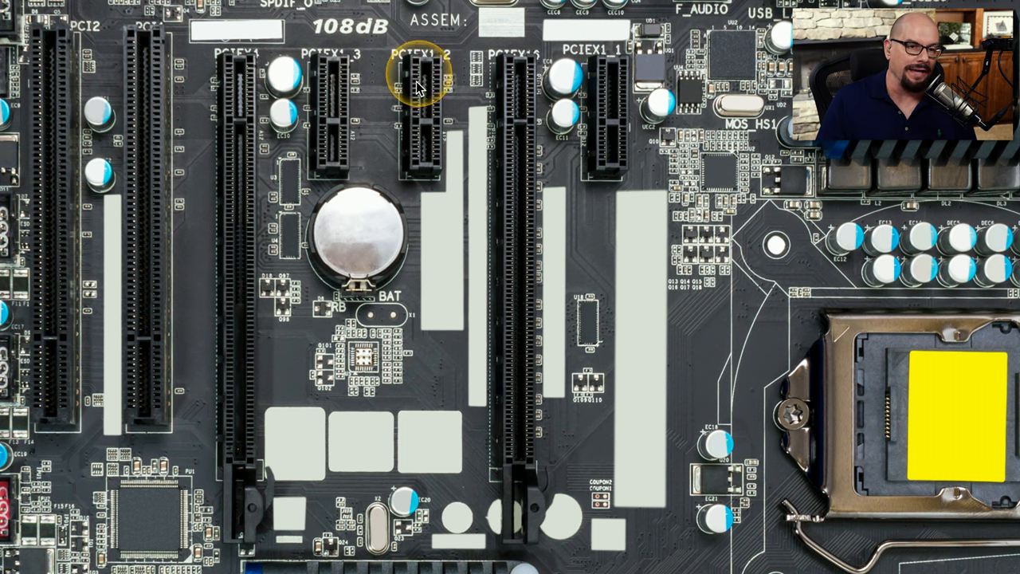
mouse_move(338, 168)
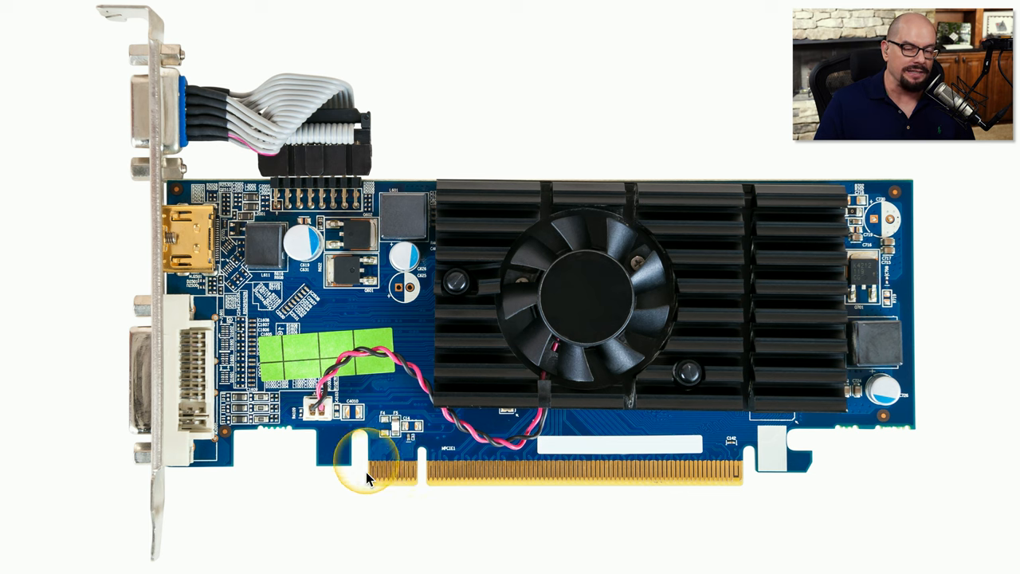
mouse_move(768, 478)
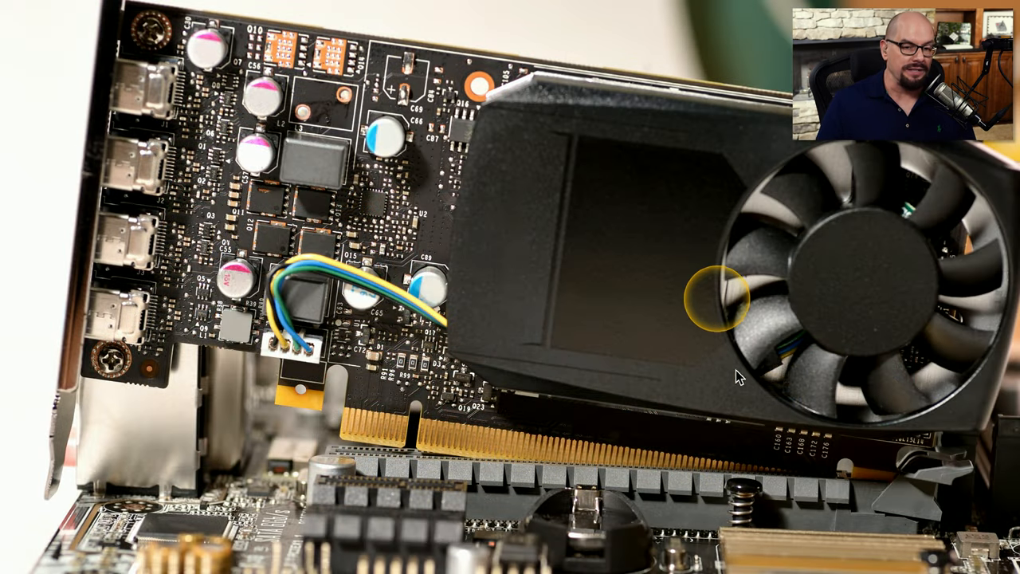
mouse_move(857, 474)
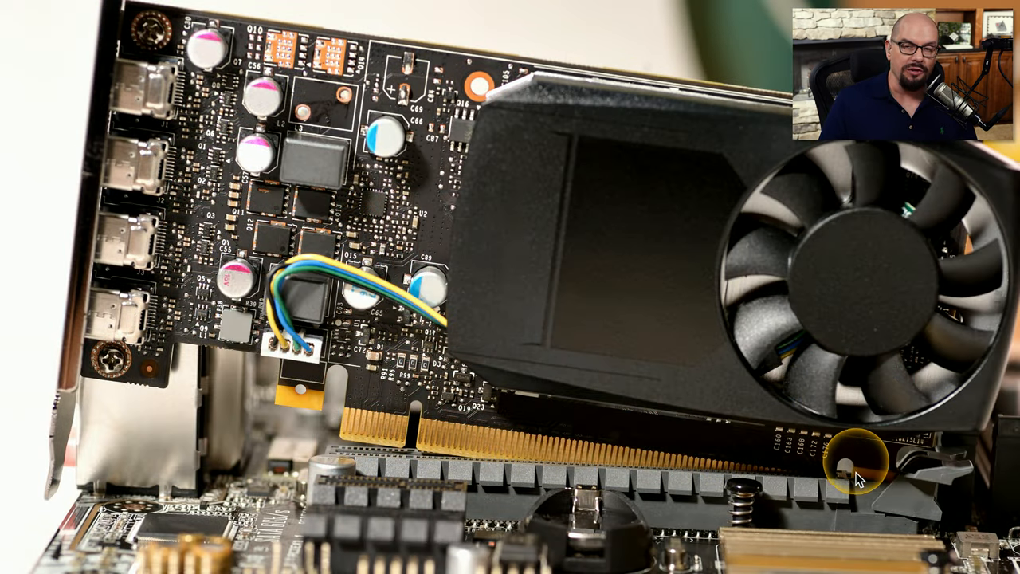